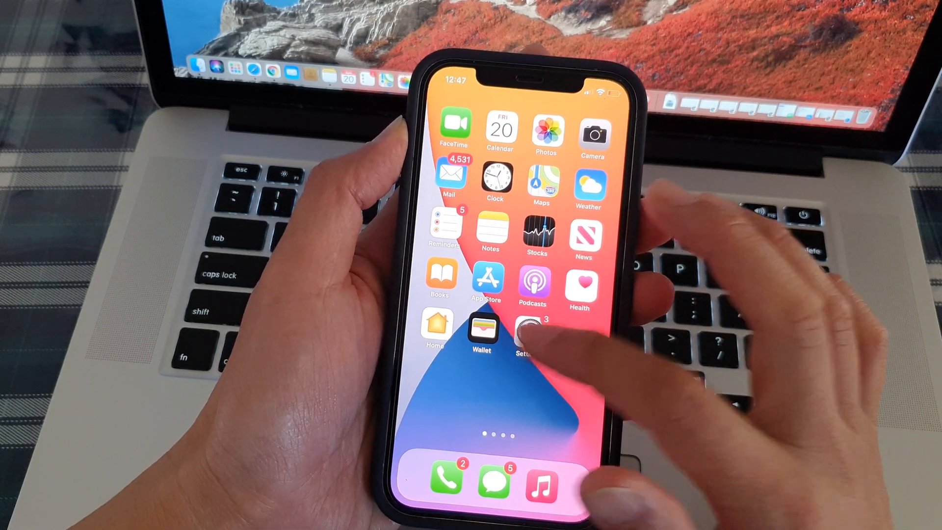
- Go into the Siri & Search settings from the Settings app
click(524, 330)
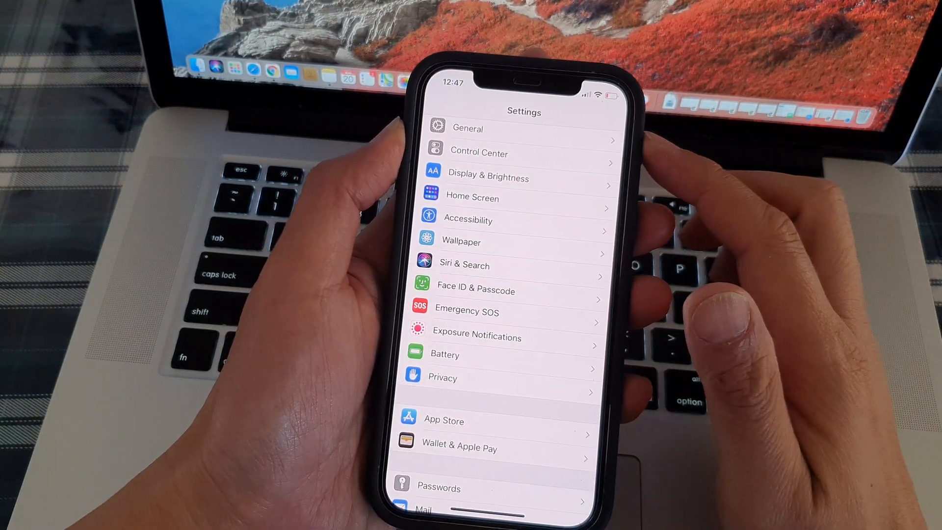
scroll(down, 3)
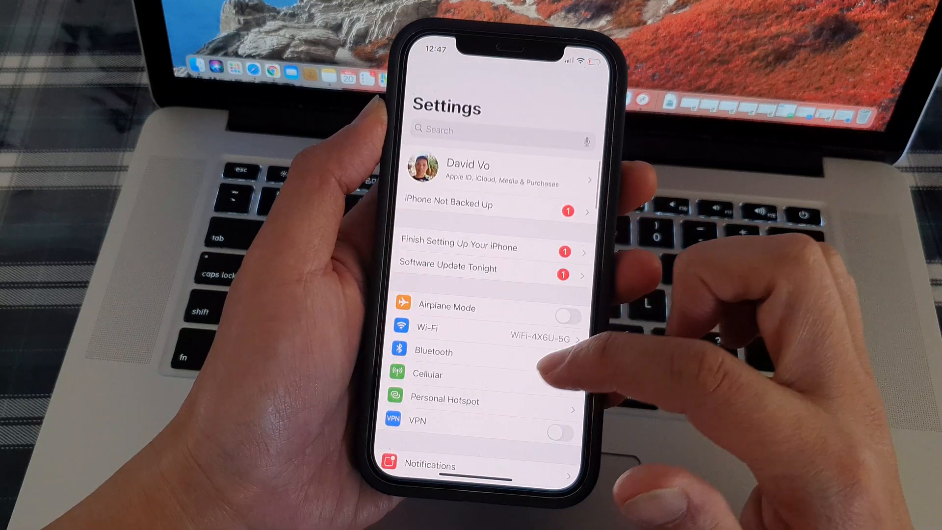
scroll(down, 3)
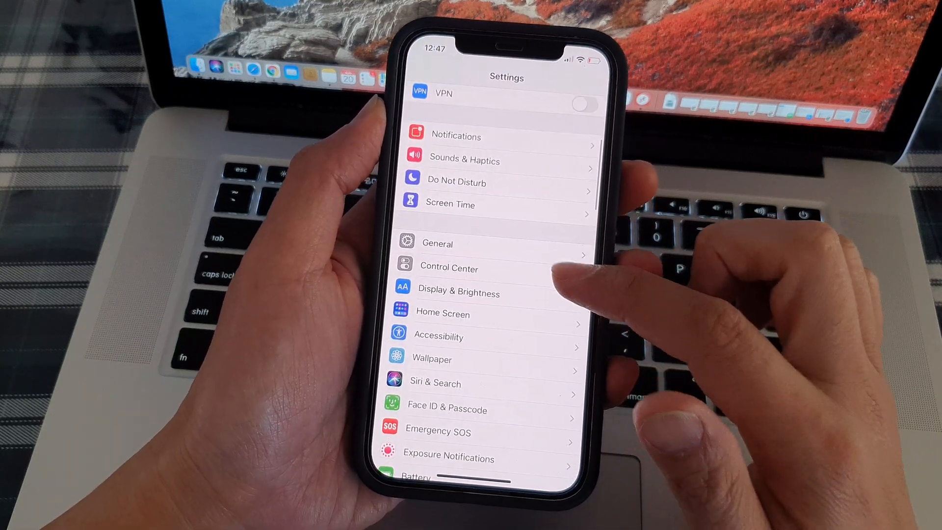
scroll(down, 3)
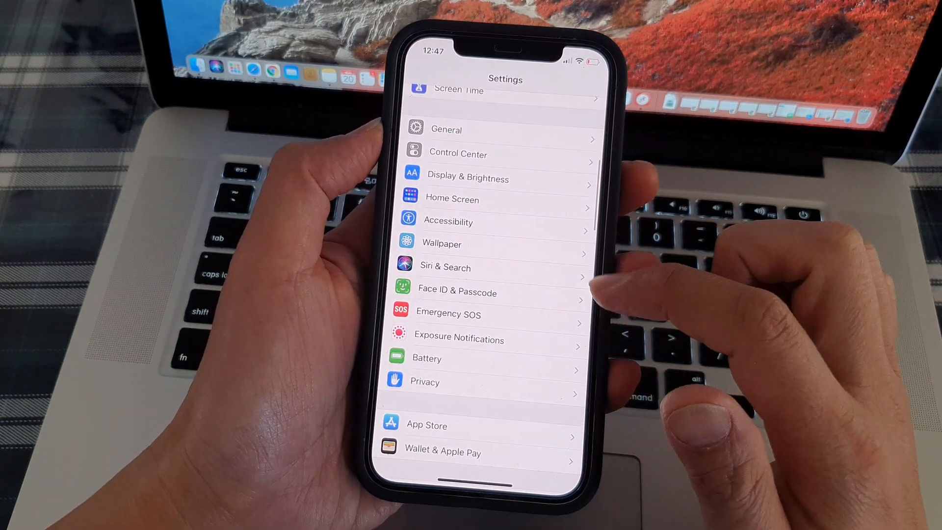
click(444, 267)
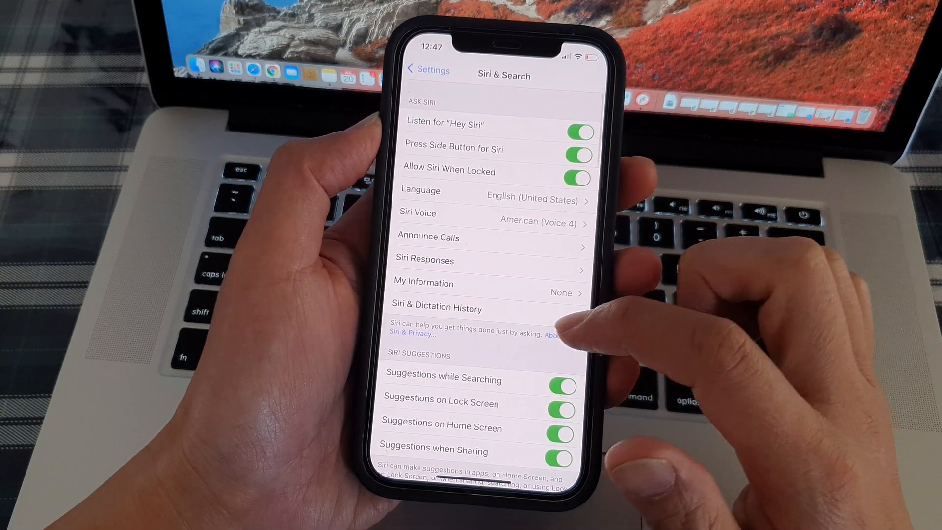
- Reach the Siri & Dictation History page within Siri & Search
scroll(down, 3)
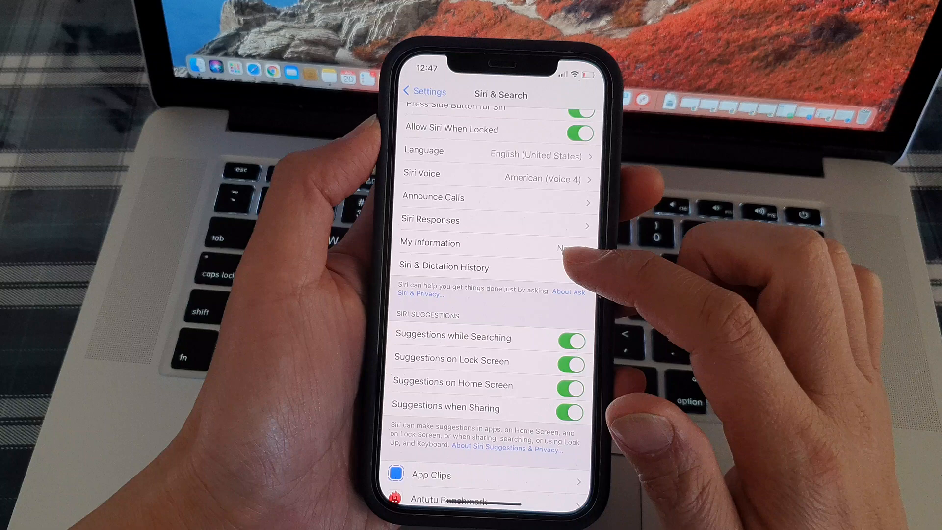
click(444, 267)
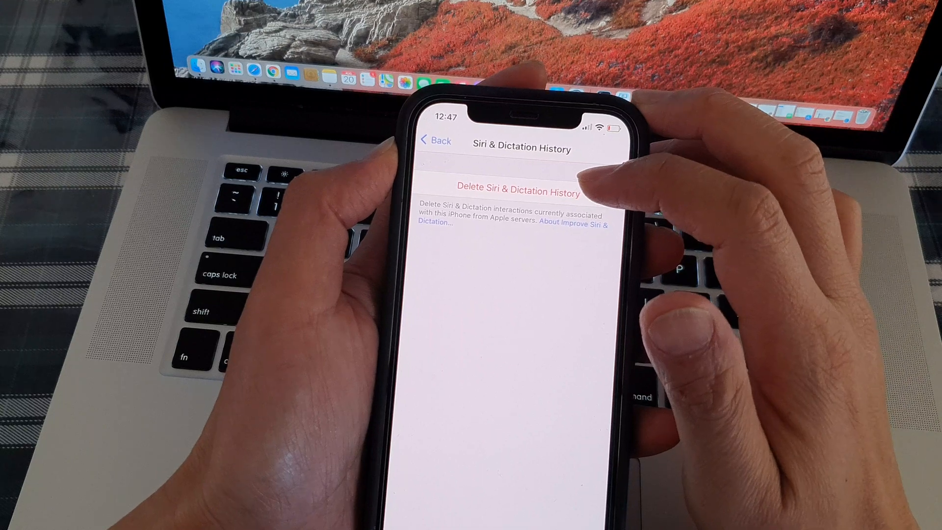
- Delete the Siri & Dictation history and confirm it in the action sheet
click(515, 191)
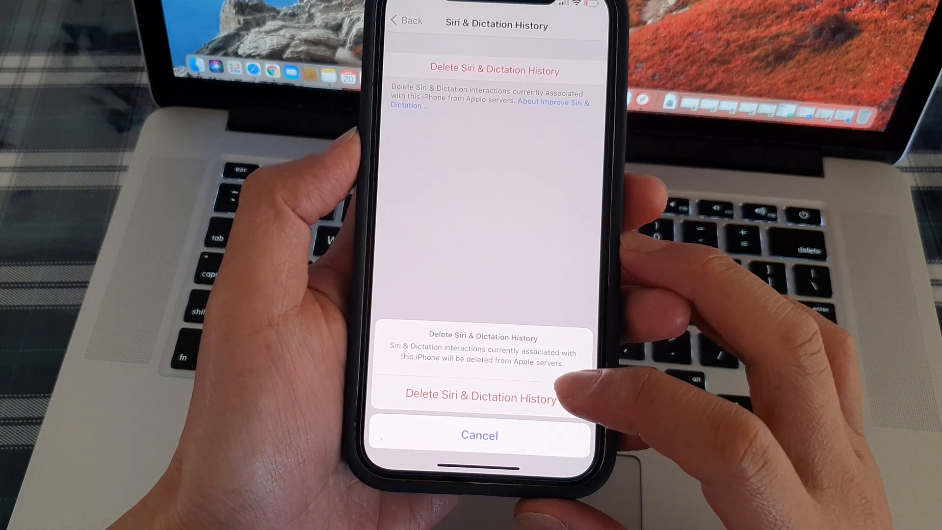
click(480, 397)
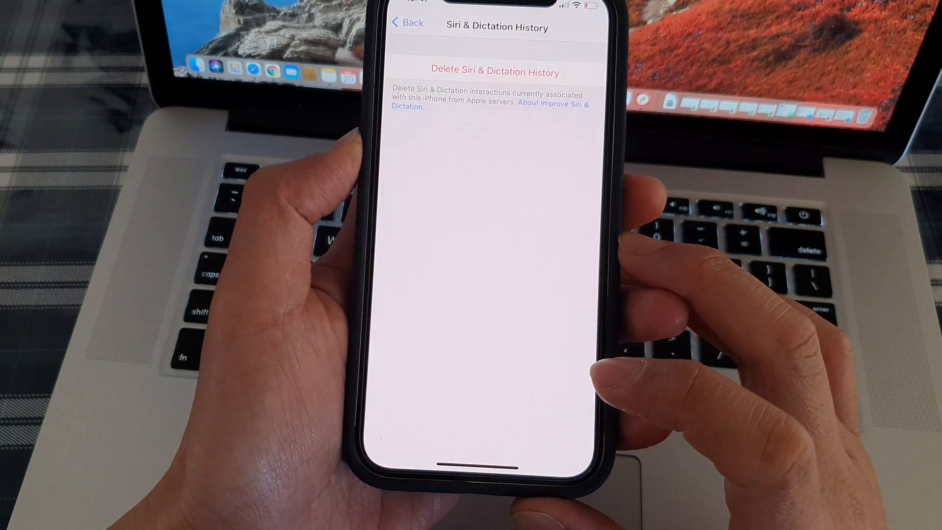
- Dismiss the 'Your Request Was Received' alert, returning to Siri & Search
click(494, 72)
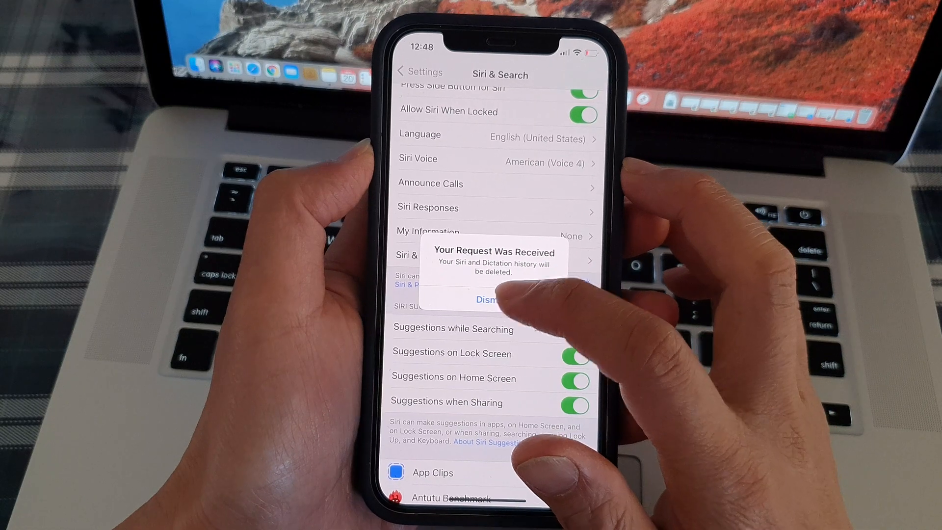
click(488, 299)
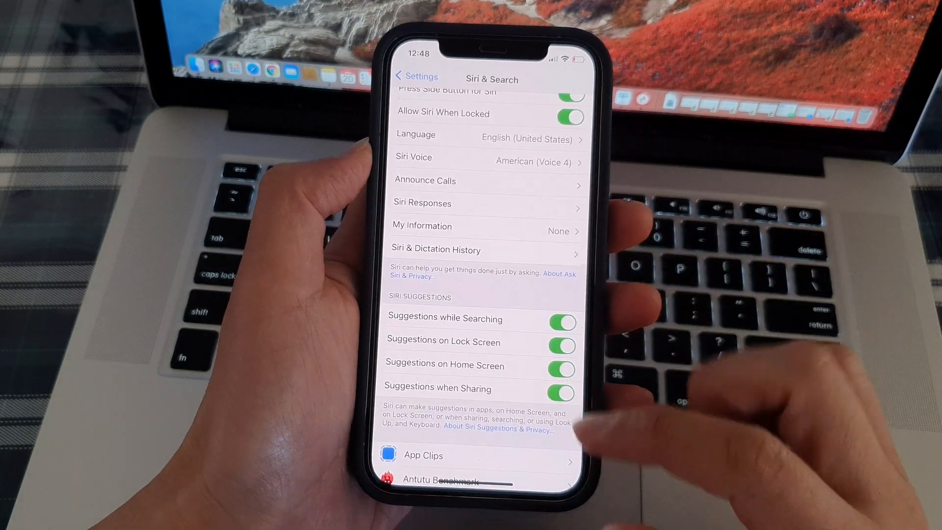